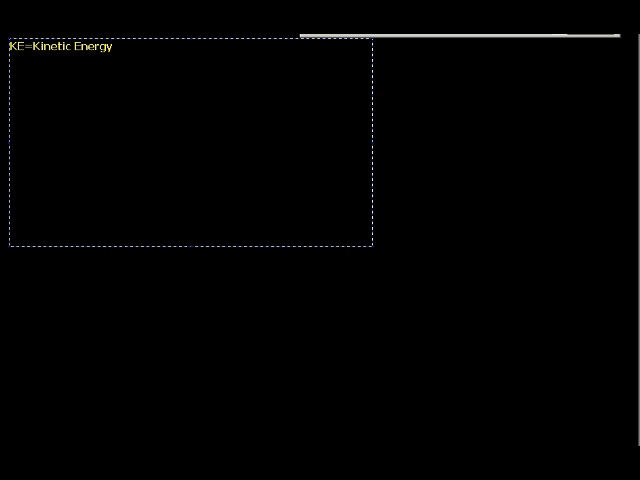
Add 'GPE=Gravitation Potential Energy' and 'EPE=Elastic Potential Energy' lines below the KE line
{"action": "type", "text": "G"}
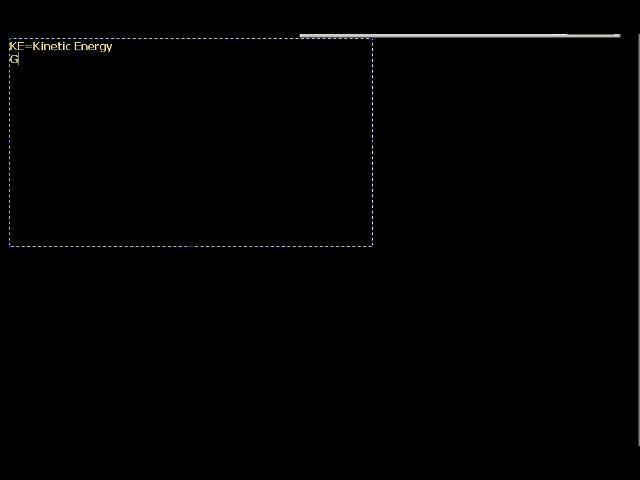
{"action": "type", "text": "PE="}
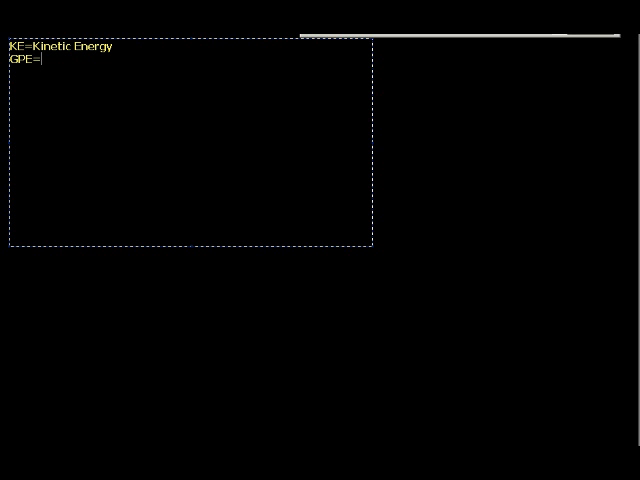
{"action": "type", "text": "Gravitation"}
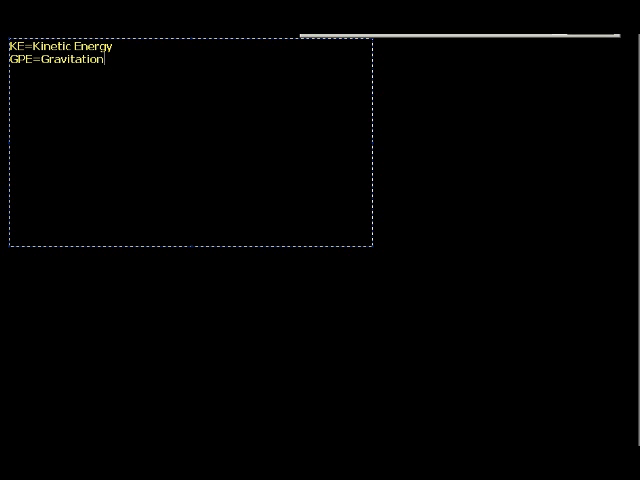
{"action": "type", "text": "Potential"}
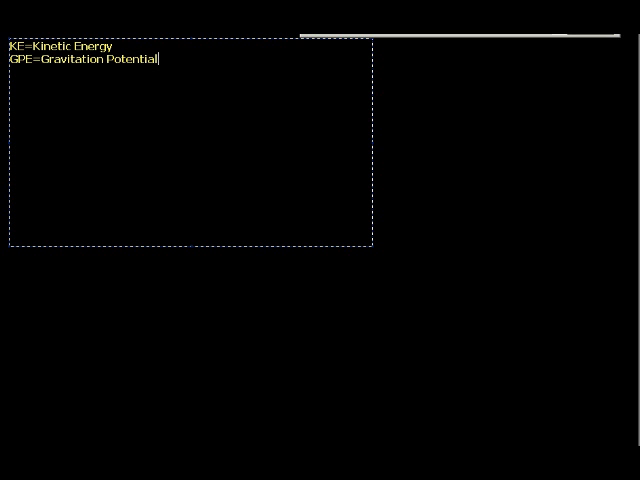
{"action": "type", "text": "Energy"}
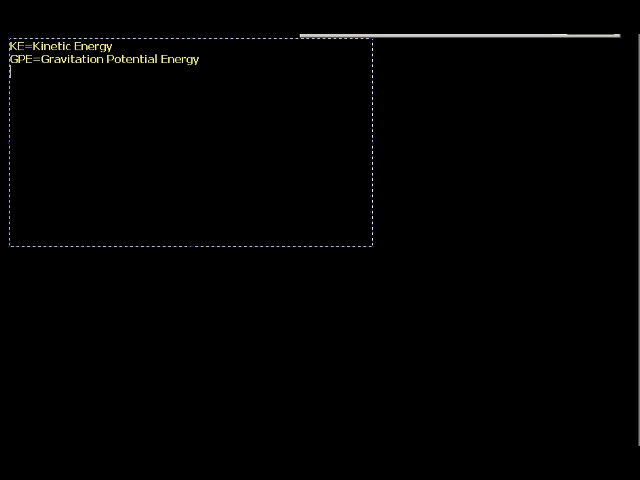
{"action": "type", "text": "EPE=E"}
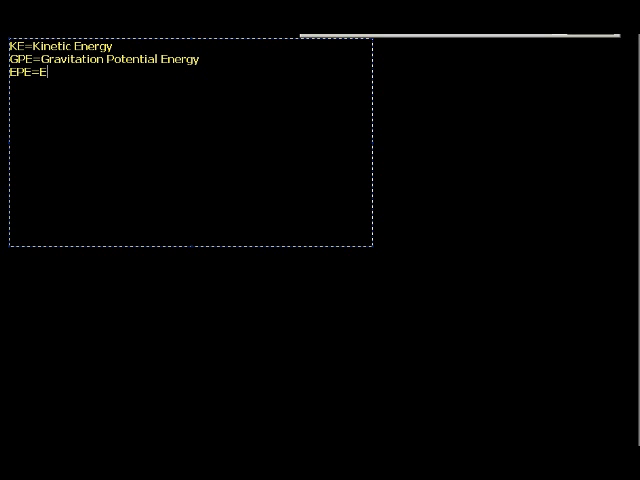
{"action": "type", "text": "lastic Potential Energy"}
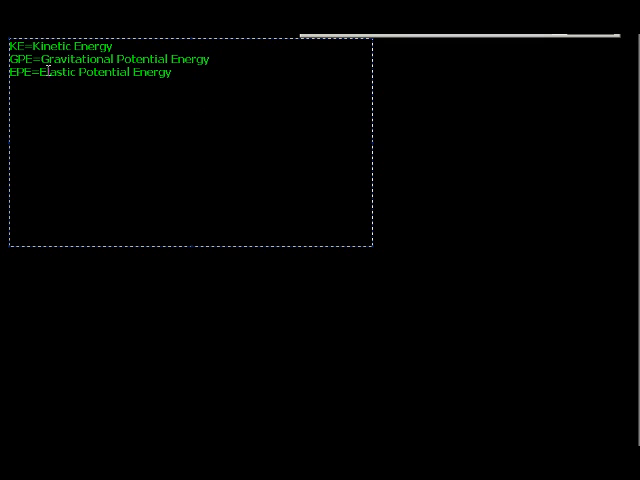
{"action": "mouse_move", "coordinate": [103, 103]}
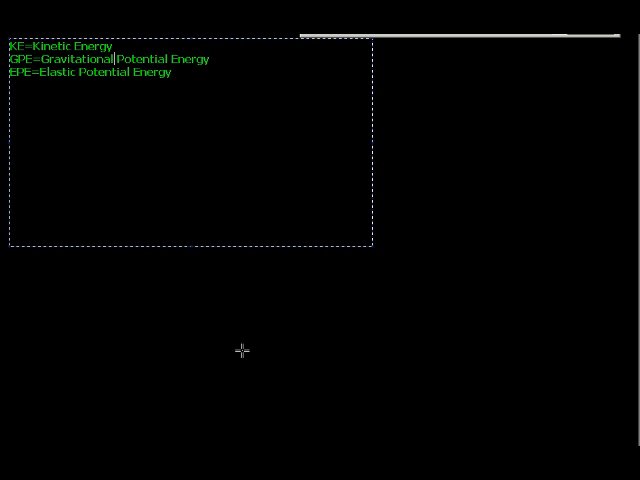
{"action": "mouse_move", "coordinate": [270, 334]}
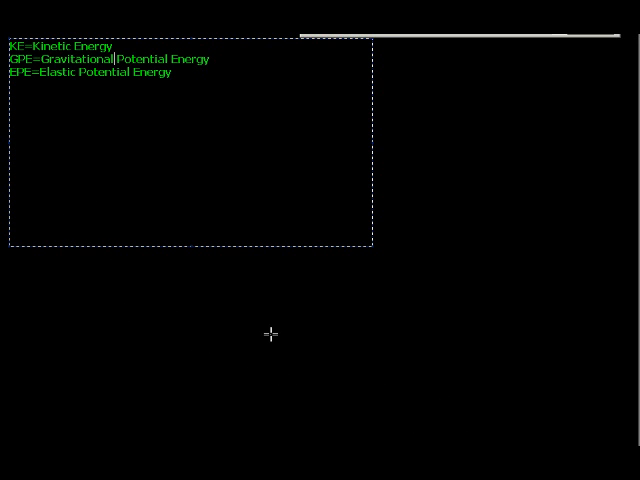
{"action": "mouse_move", "coordinate": [208, 272]}
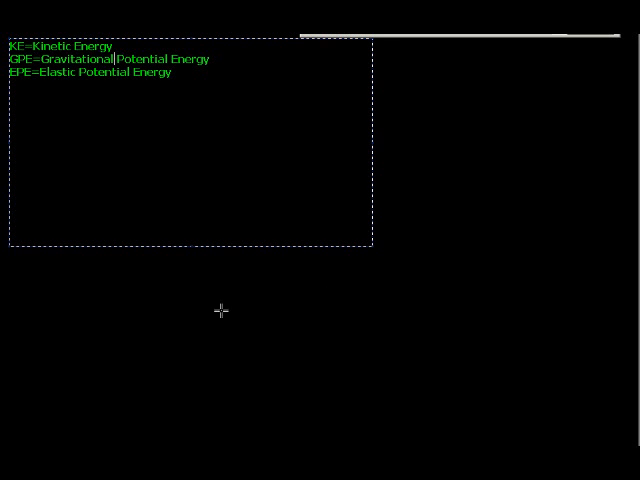
{"action": "mouse_move", "coordinate": [247, 129]}
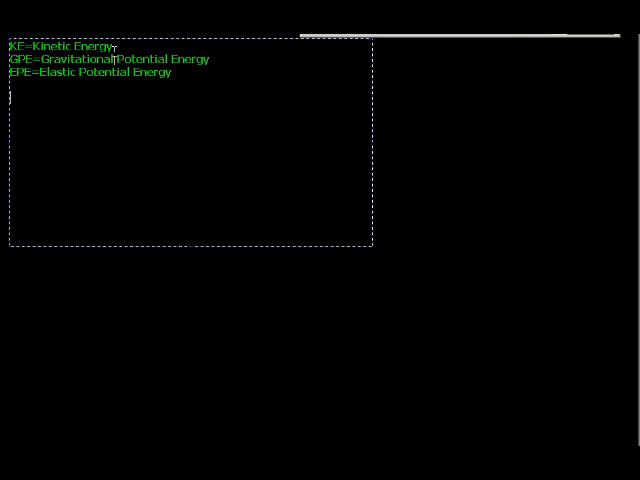
{"action": "mouse_move", "coordinate": [102, 138]}
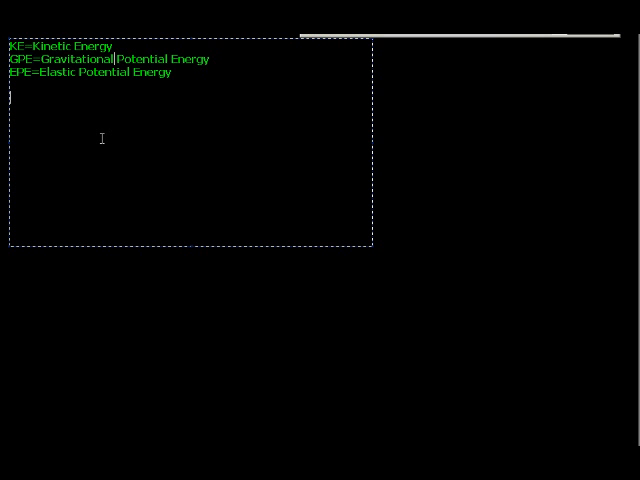
Add the line 'ME=Mechanical Energy' to the key and adjust the text box
{"action": "type", "text": "ME=M"}
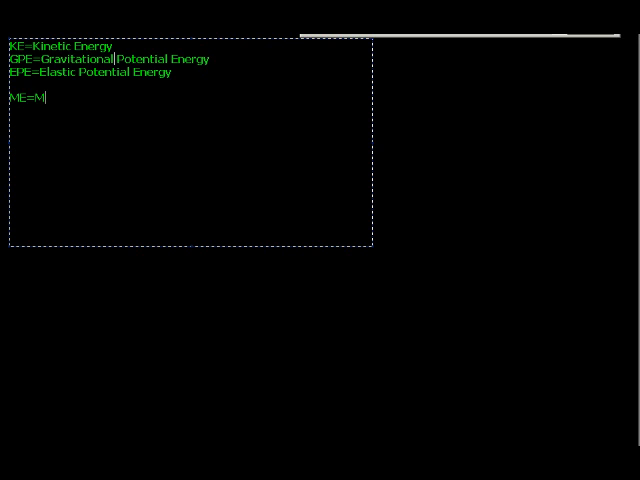
{"action": "type", "text": "echanical Energy"}
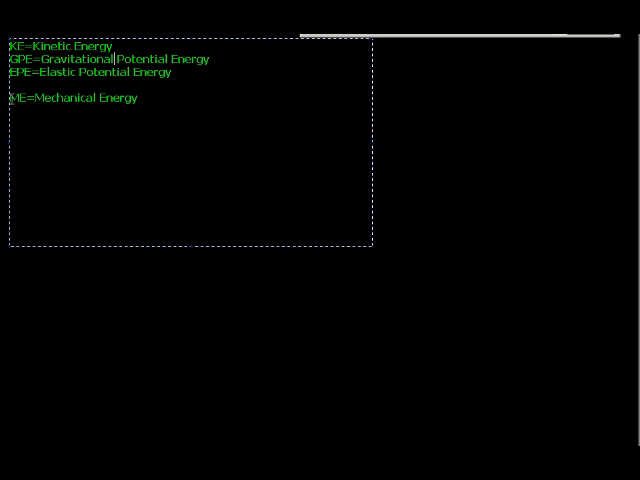
{"action": "left_click_drag", "start_coordinate": [9, 45], "coordinate": [172, 72]}
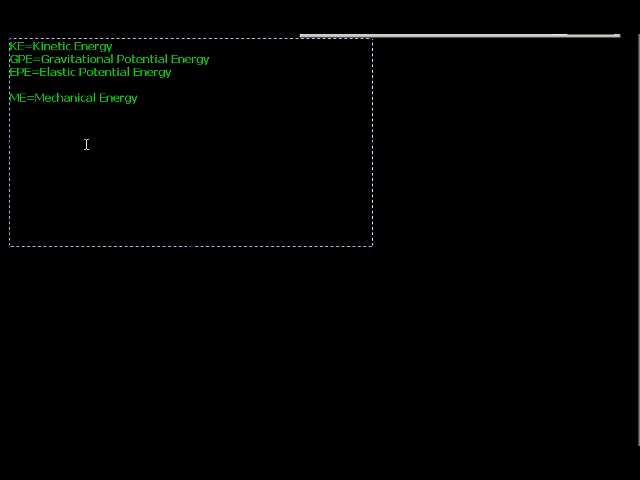
Write the formula 'ME=KE+GPE+EPE' on a new line
{"action": "type", "text": "ME"}
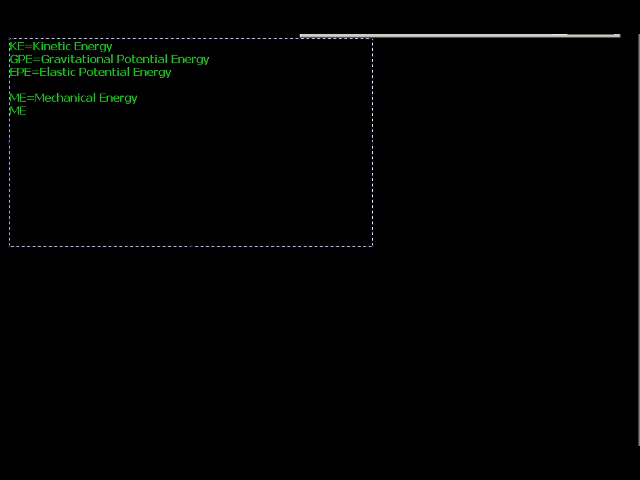
{"action": "type", "text": "KE+"}
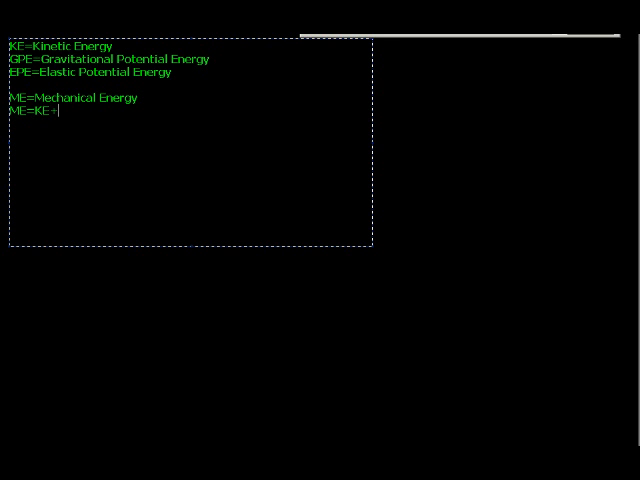
{"action": "type", "text": "GPE+"}
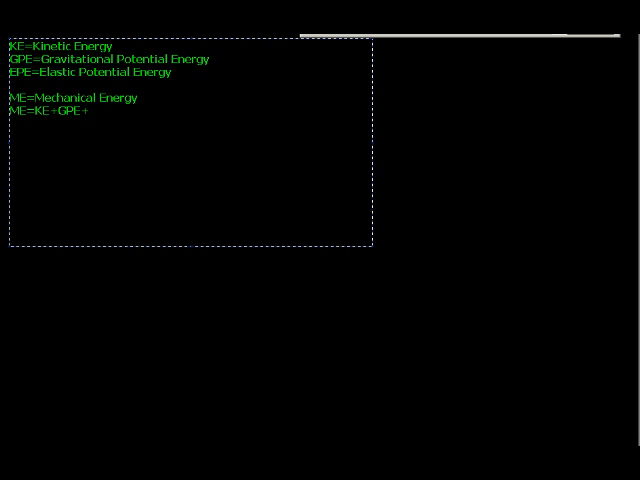
{"action": "type", "text": "EPE"}
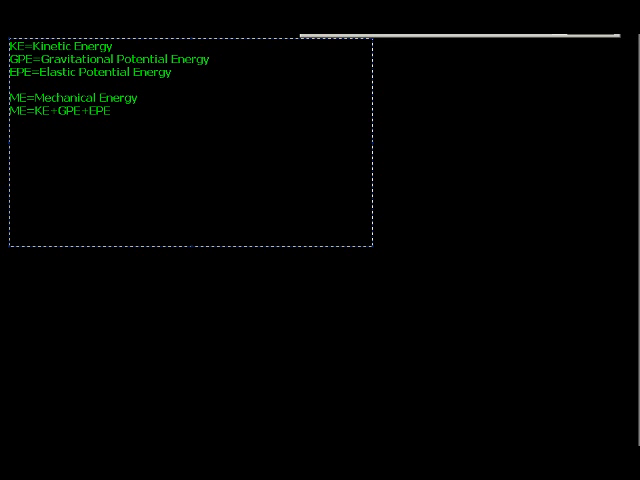
Write 'MEi=MEf' below the mechanical energy formula
{"action": "type", "text": "ME"}
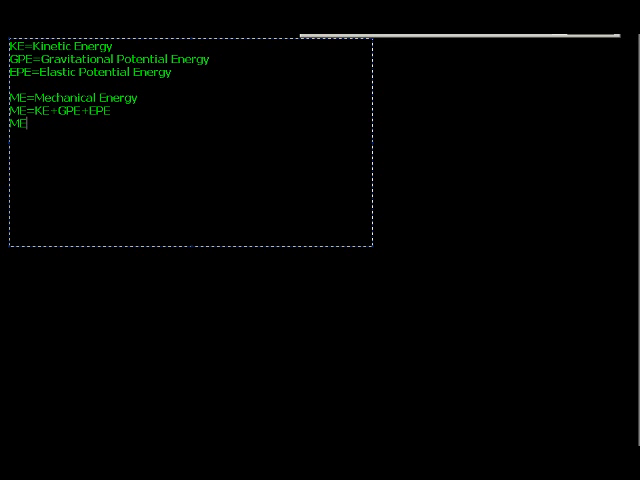
{"action": "type", "text": "=M"}
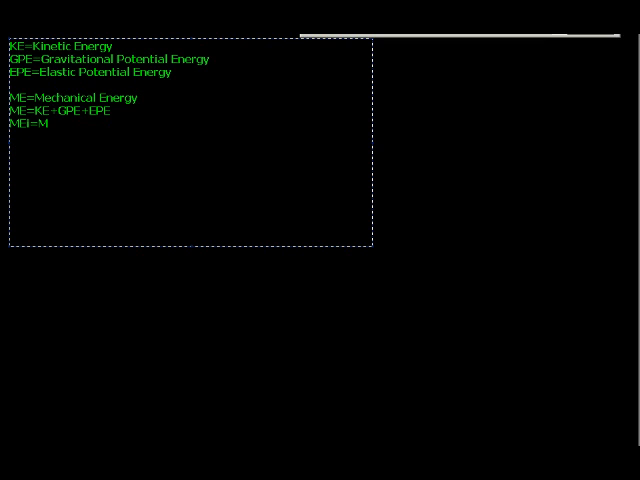
{"action": "type", "text": "Ef"}
{"action": "type", "text": "KEi+GPEi+EPEi=KEf+GPE+EPE"}
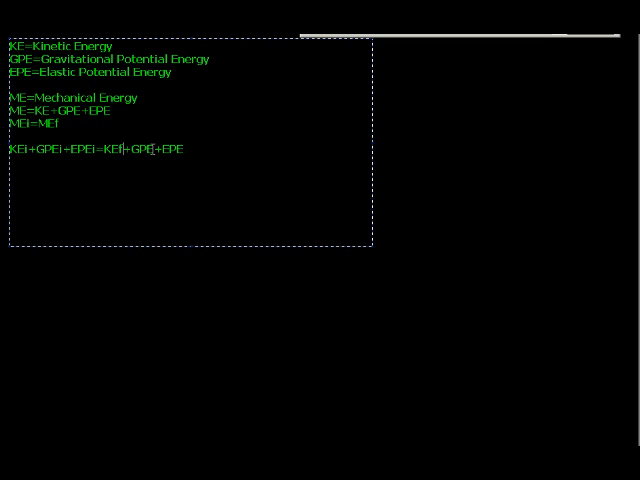
Add the missing f so the equation ends with 'EPEf'
{"action": "type", "text": "f"}
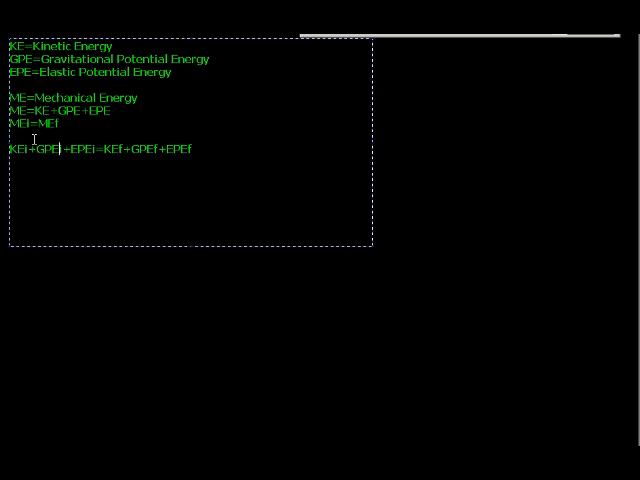
{"action": "mouse_move", "coordinate": [49, 169]}
{"action": "type", "text": "GPE=m*g*h=2*9.81*5"}
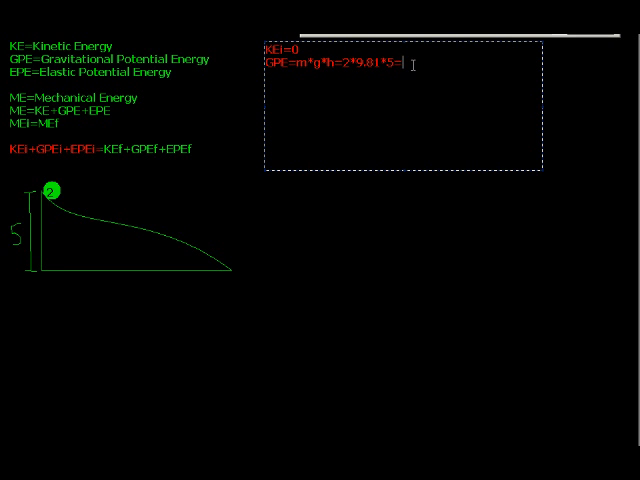
Finish GPEi with '=98.1', write EPEi=0, and begin a 'MEi=' line
{"action": "type", "text": "=98.1"}
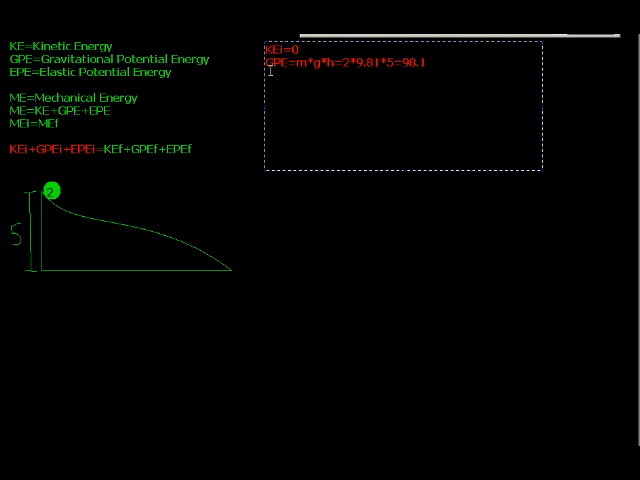
{"action": "type", "text": "EPI"}
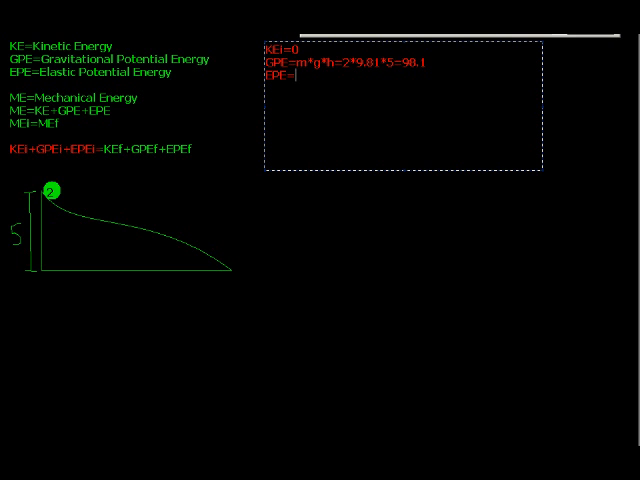
{"action": "type", "text": "0"}
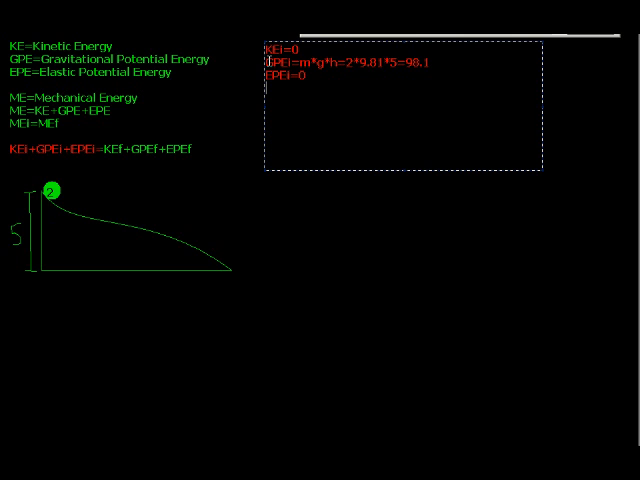
{"action": "type", "text": "MEi="}
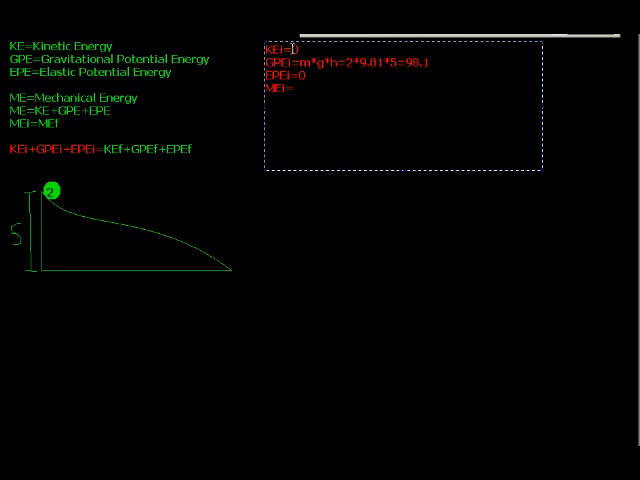
Extend the MEi line with 'GPEi+EPEi' and '=MEf', ending at MEi=98.1=MEf
{"action": "type", "text": "GPEi+EPEi"}
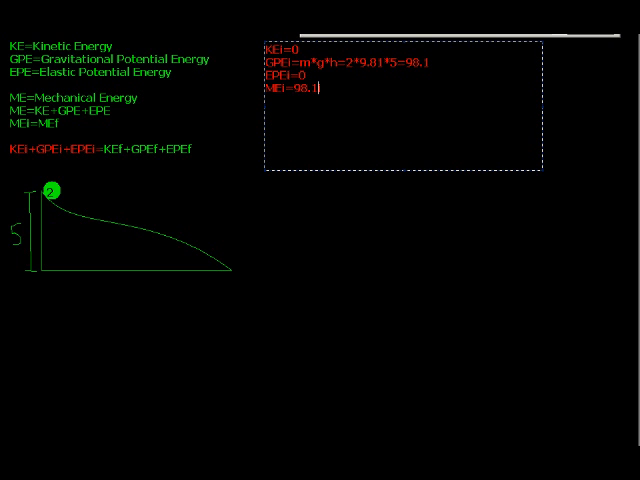
{"action": "type", "text": "=MEf"}
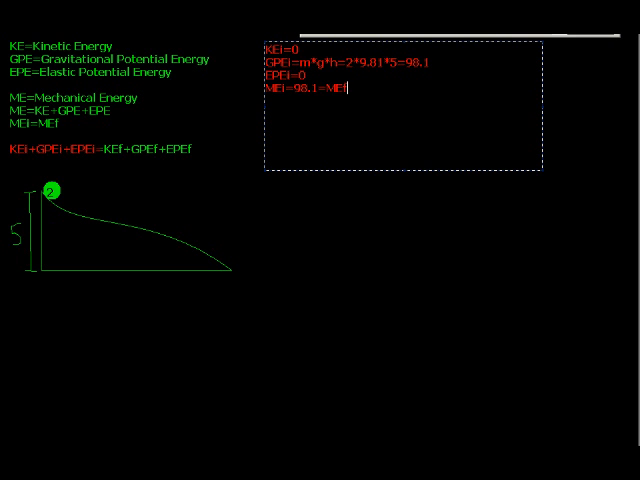